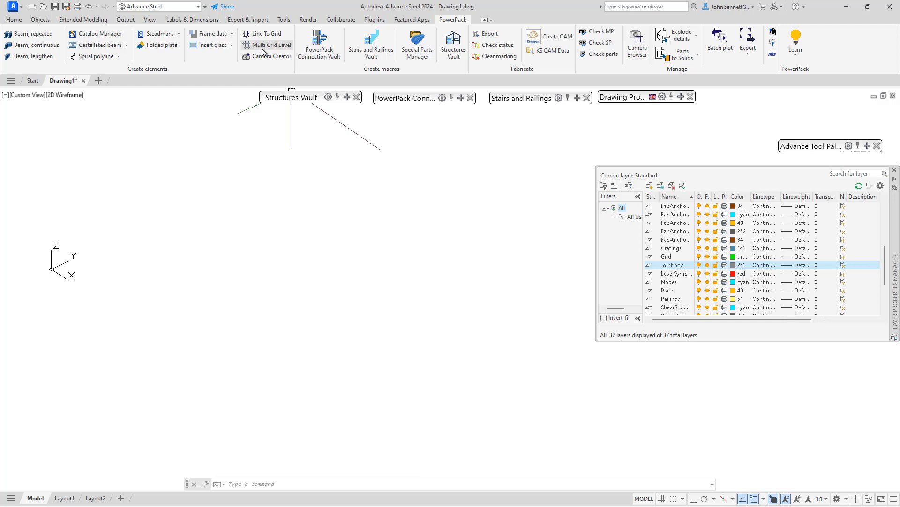
pyautogui.moveTo(189, 73)
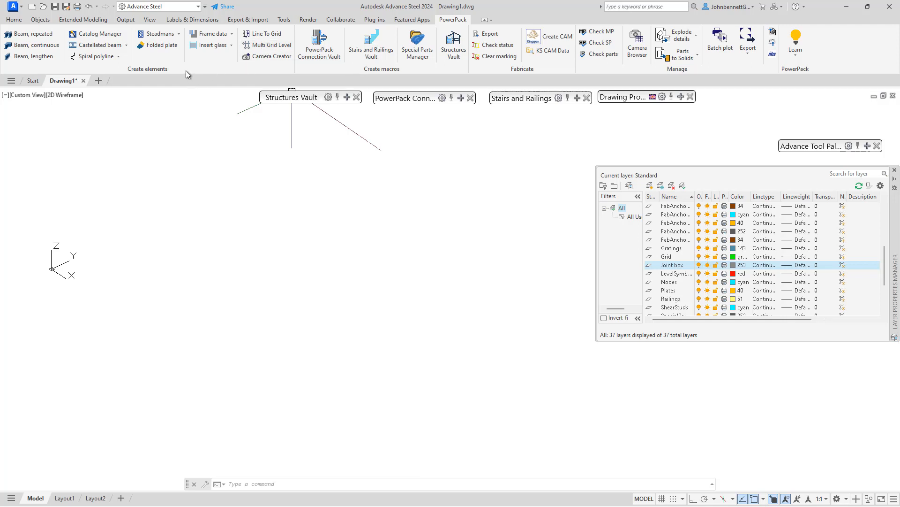
pyautogui.moveTo(271, 53)
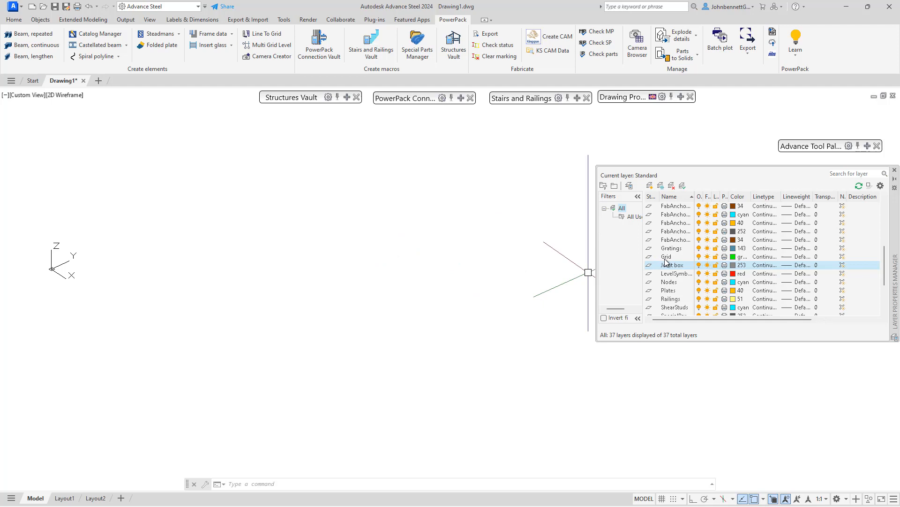
# Step: Select the Grid layer and run Multi Grid Level from the PowerPack ribbon to insert the grid
pyautogui.click(667, 256)
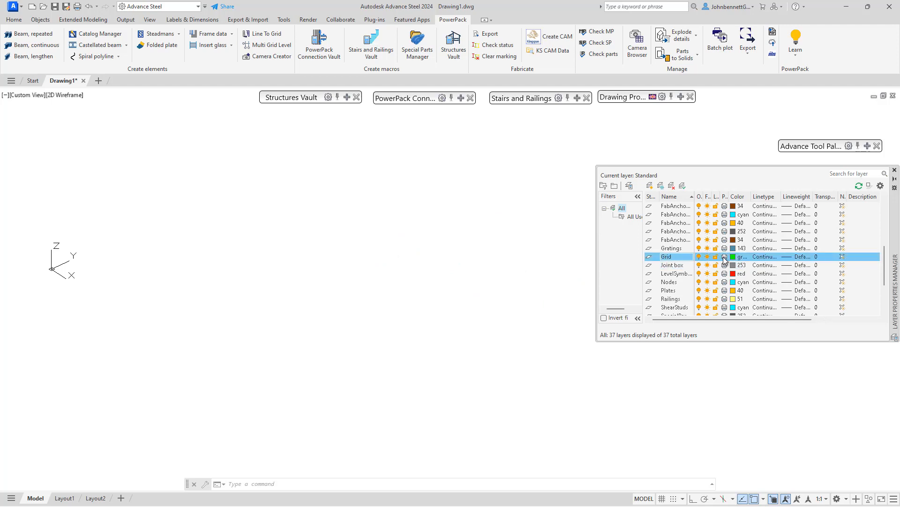
pyautogui.click(356, 223)
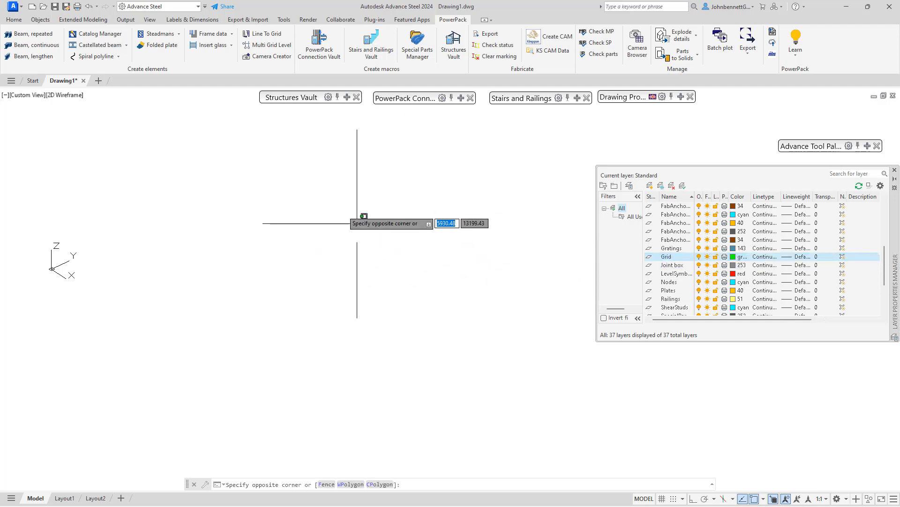
pyautogui.click(271, 45)
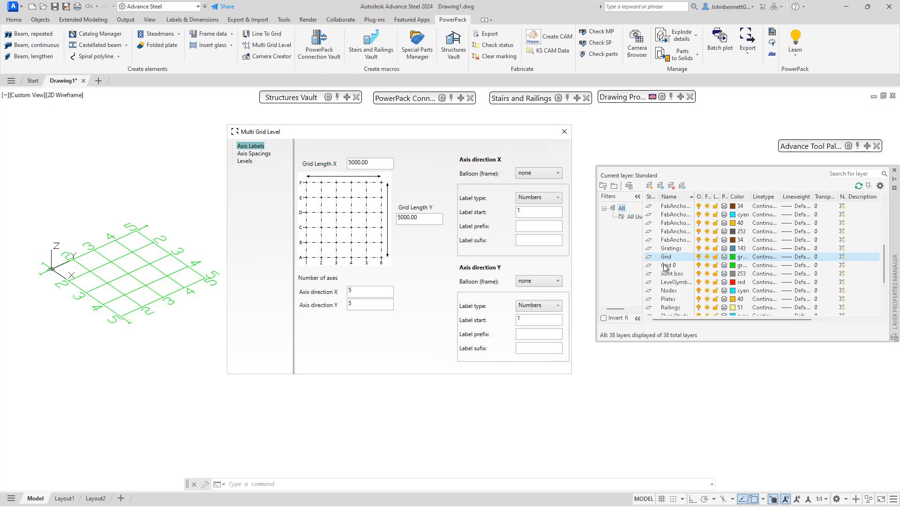
pyautogui.moveTo(246, 165)
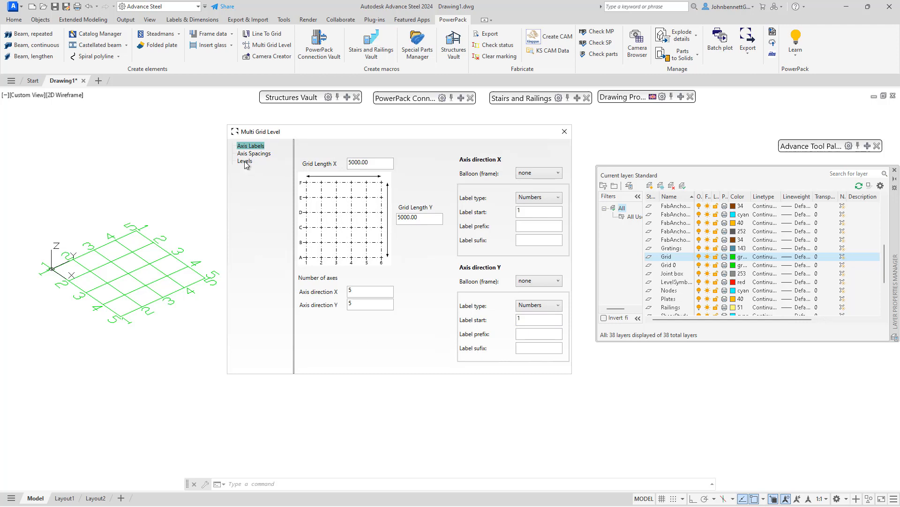
# Step: On the Levels page, enable Create levels to stack five levels, -6000 to 6000
pyautogui.click(244, 161)
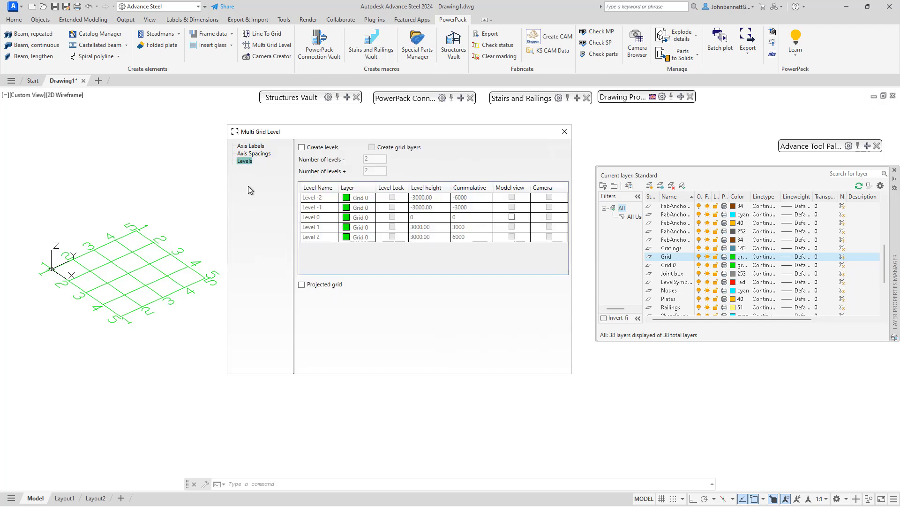
pyautogui.moveTo(73, 287)
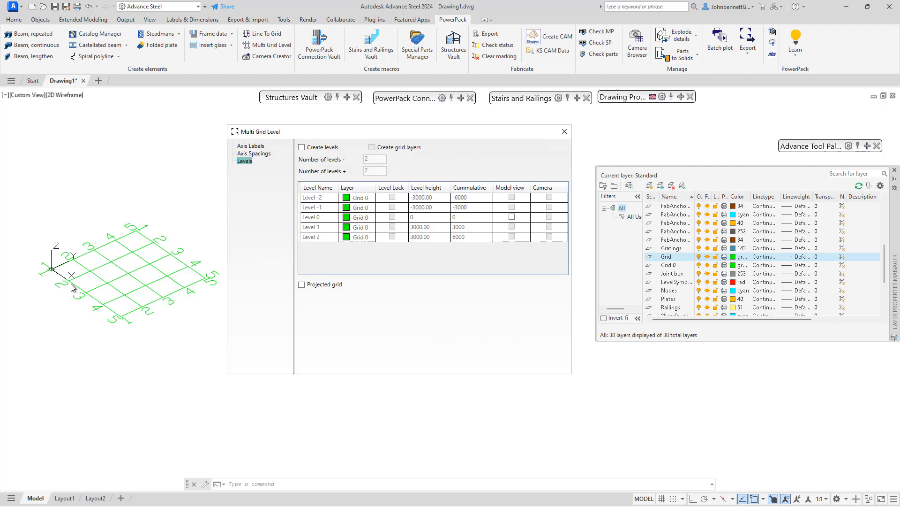
pyautogui.moveTo(306, 159)
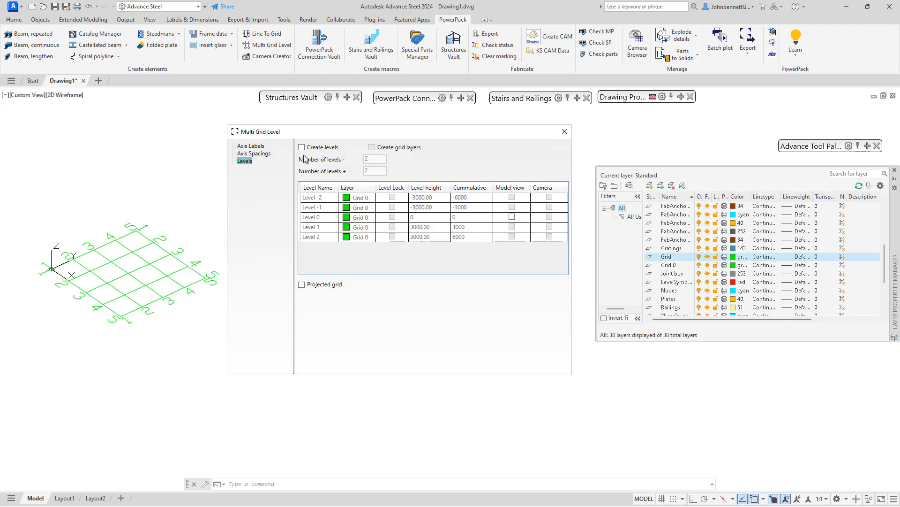
pyautogui.click(302, 147)
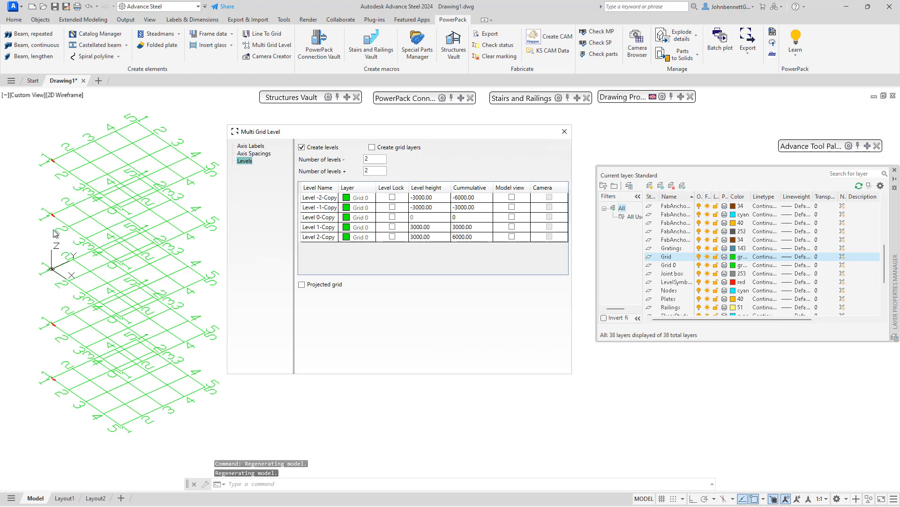
pyautogui.moveTo(68, 230)
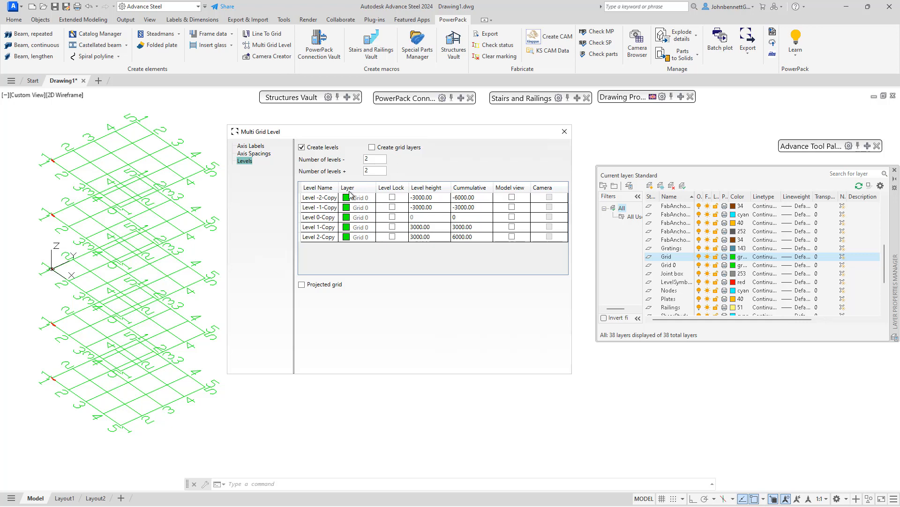
pyautogui.moveTo(417, 159)
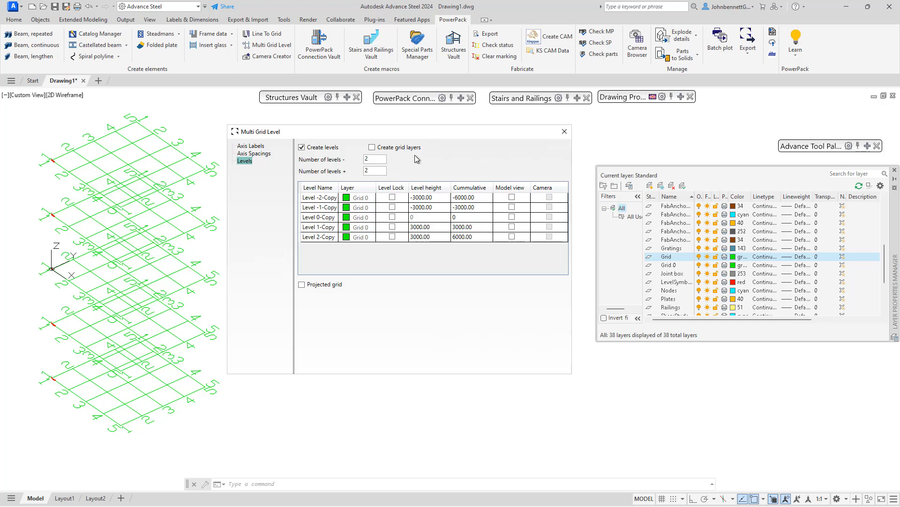
pyautogui.moveTo(371, 146)
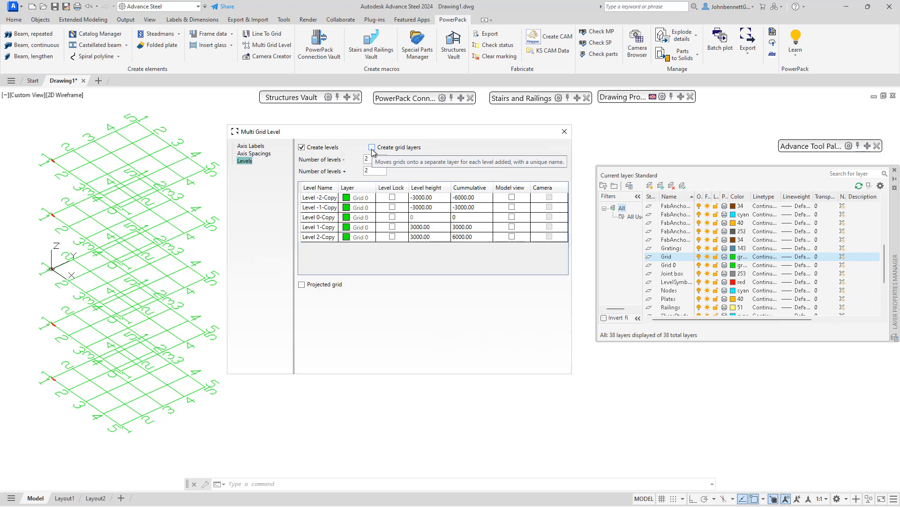
# Step: Enable Create grid layers so each level gets its own coloured layer, Grid -2 to Grid 2
pyautogui.click(372, 147)
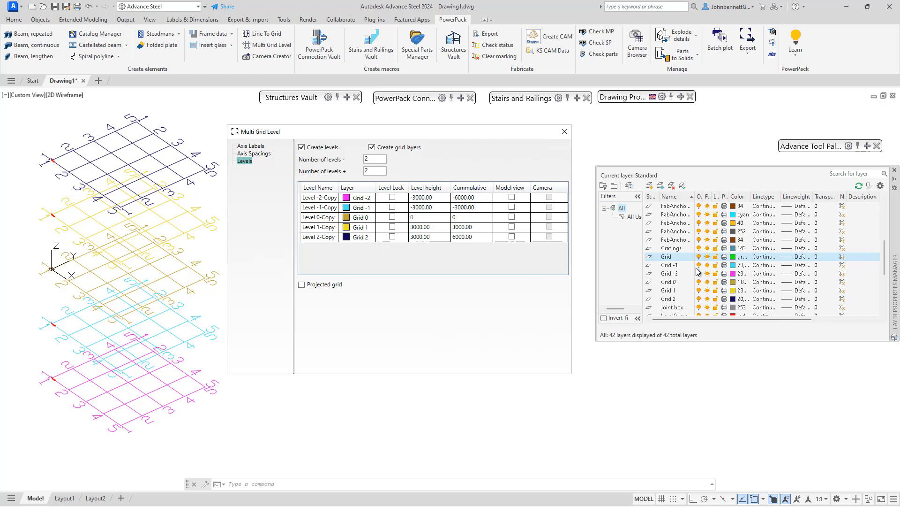
pyautogui.moveTo(716, 268)
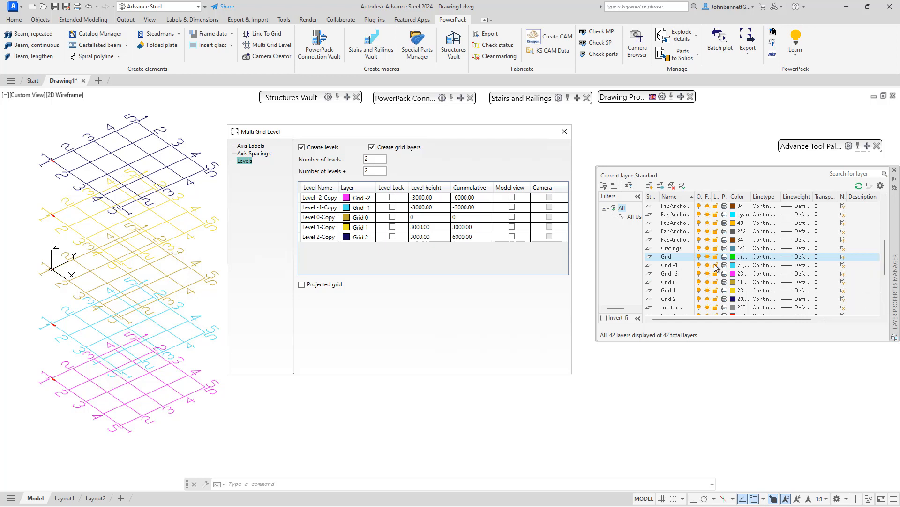
pyautogui.moveTo(665, 271)
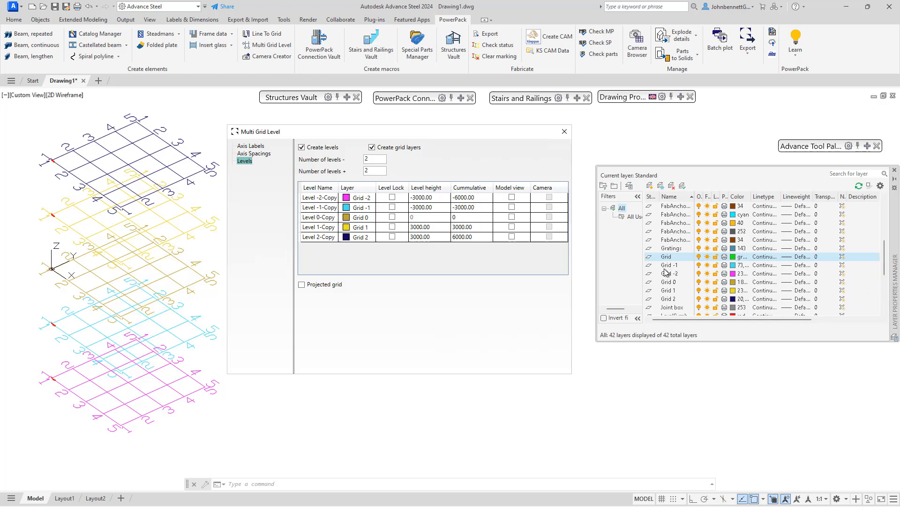
pyautogui.moveTo(666, 286)
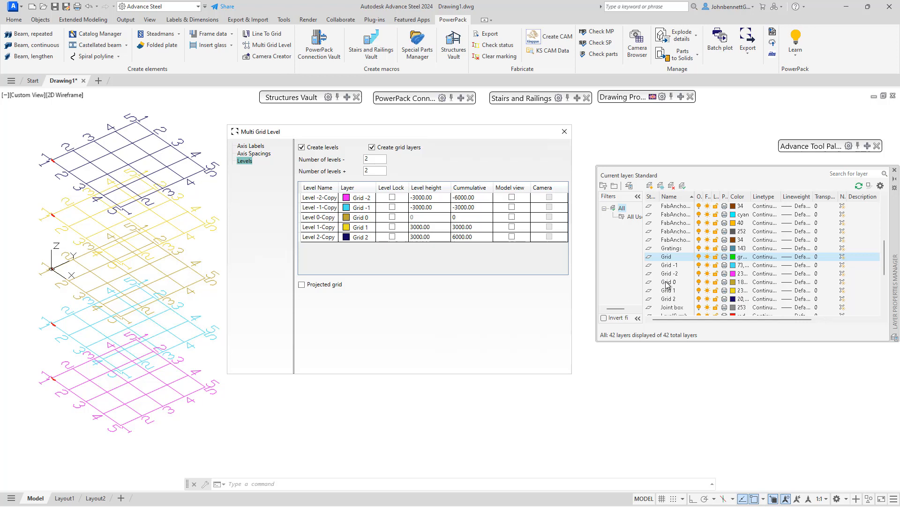
# Step: Review the Grid 0, Grid -2, Grid -1 and Grid 1 layers in the Layer Properties Manager
pyautogui.click(669, 282)
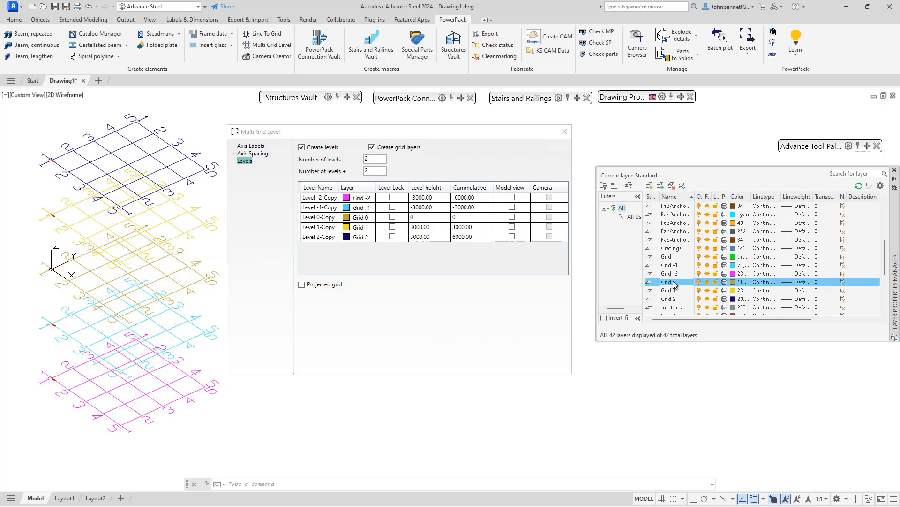
pyautogui.click(669, 273)
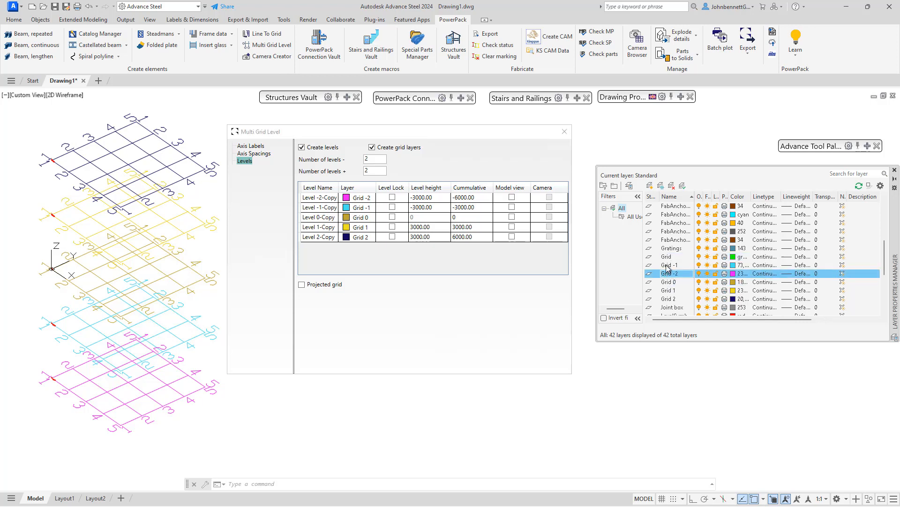
pyautogui.click(668, 264)
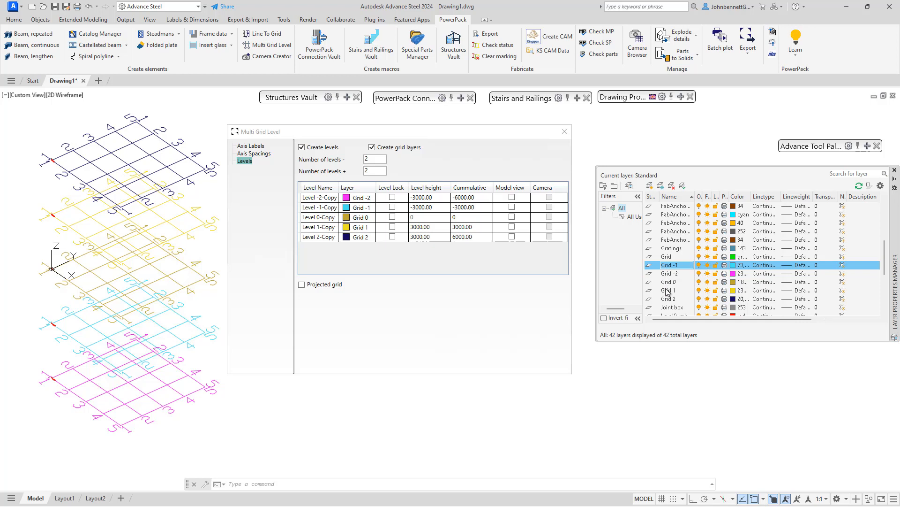
pyautogui.click(668, 290)
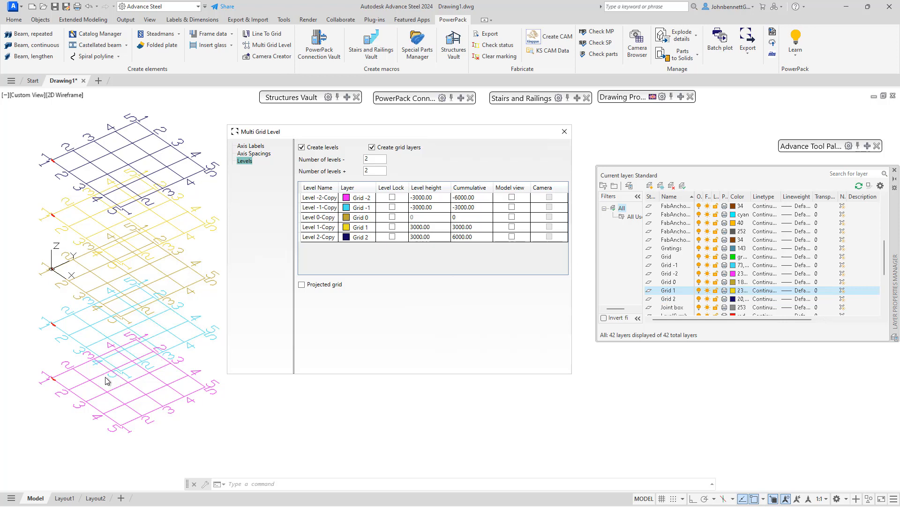
pyautogui.moveTo(201, 412)
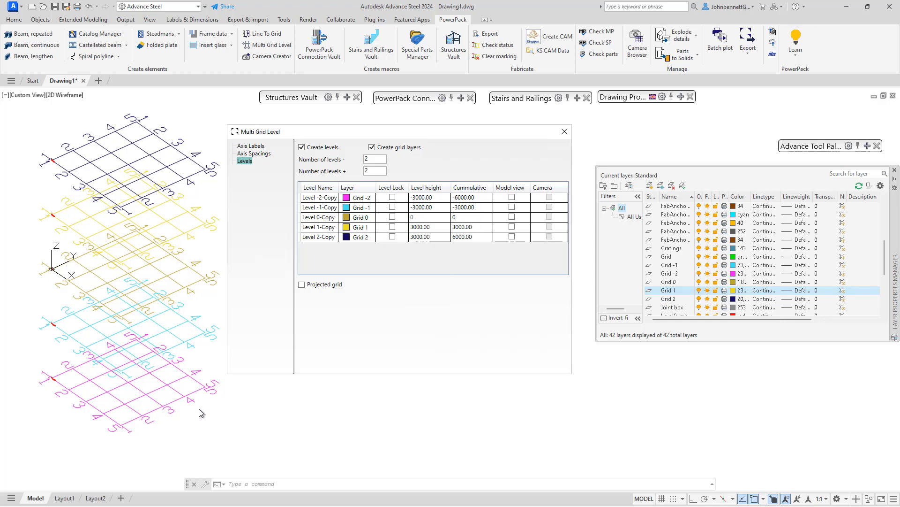
pyautogui.moveTo(221, 423)
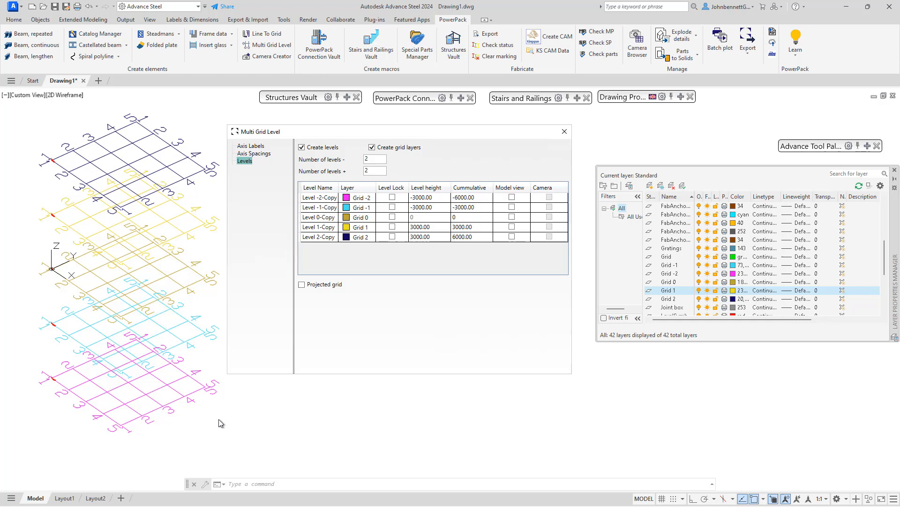
pyautogui.moveTo(783, 336)
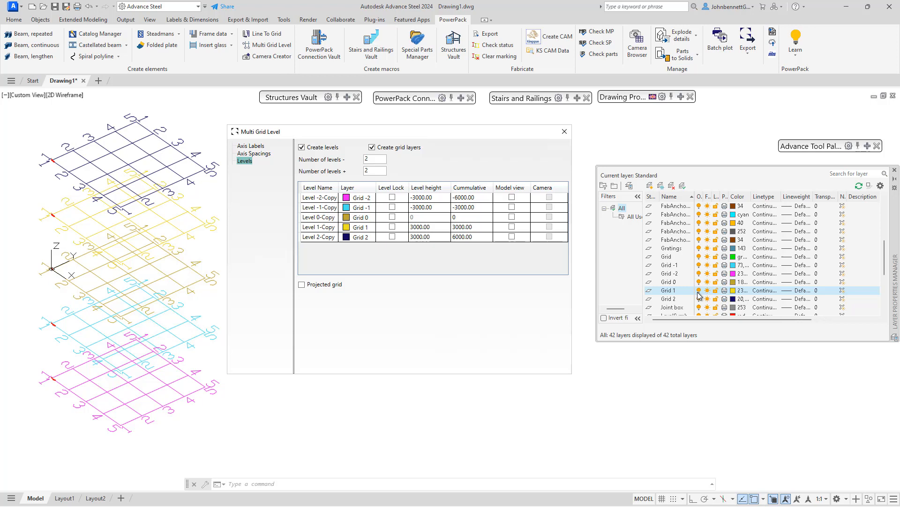
pyautogui.click(700, 289)
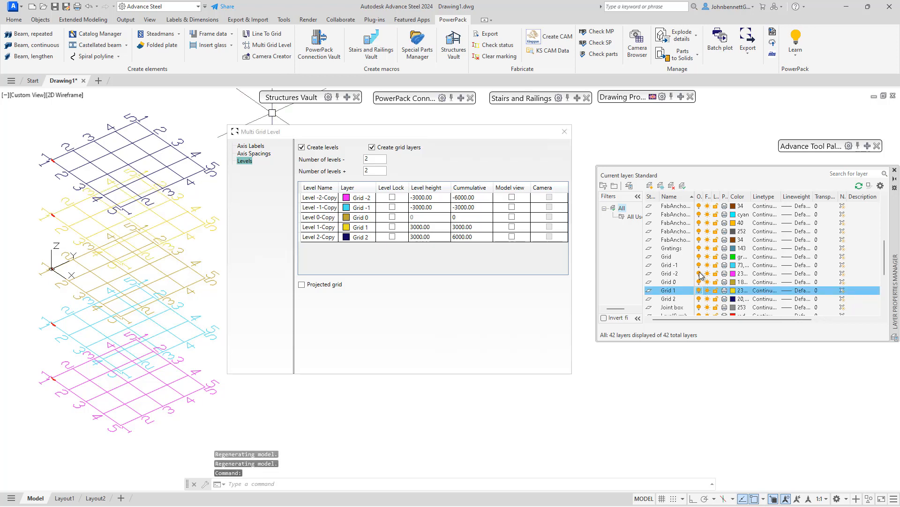
pyautogui.click(670, 273)
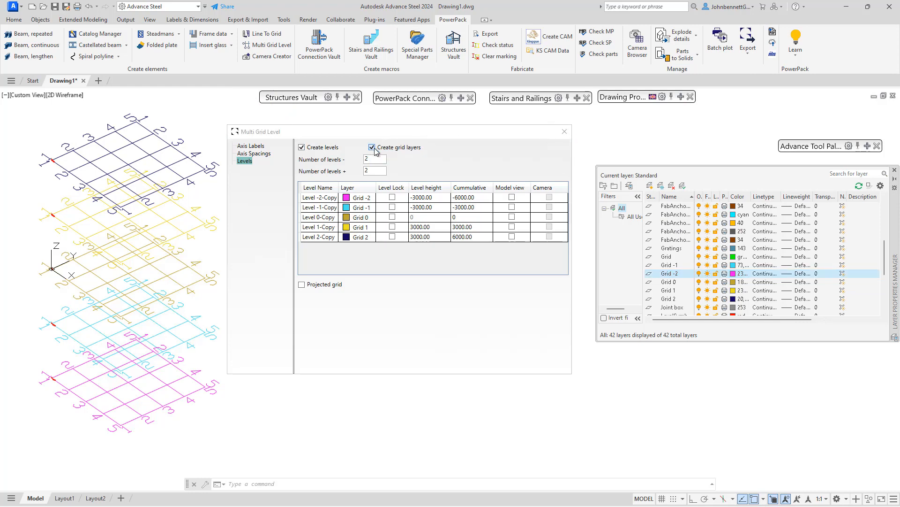
# Step: Toggle Create grid layers off, on and off again, leaving all levels on the single Grid 0 layer
pyautogui.click(372, 148)
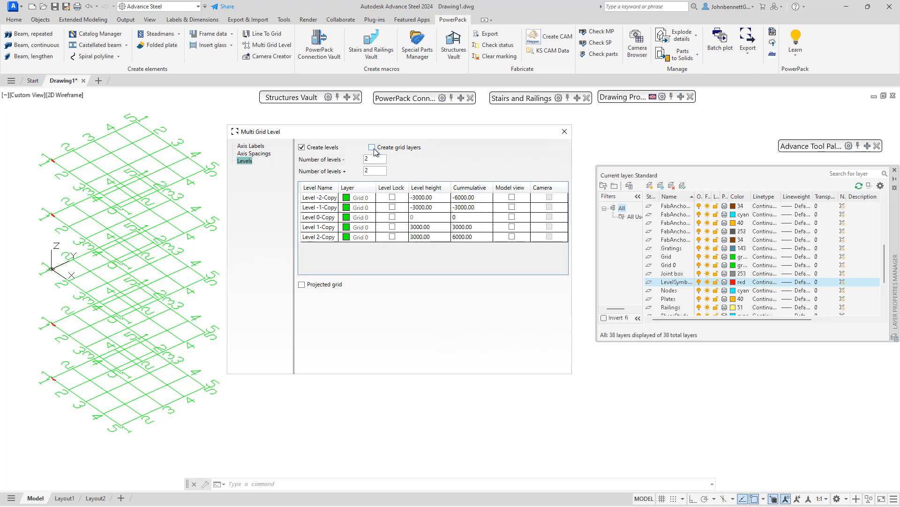
pyautogui.click(372, 147)
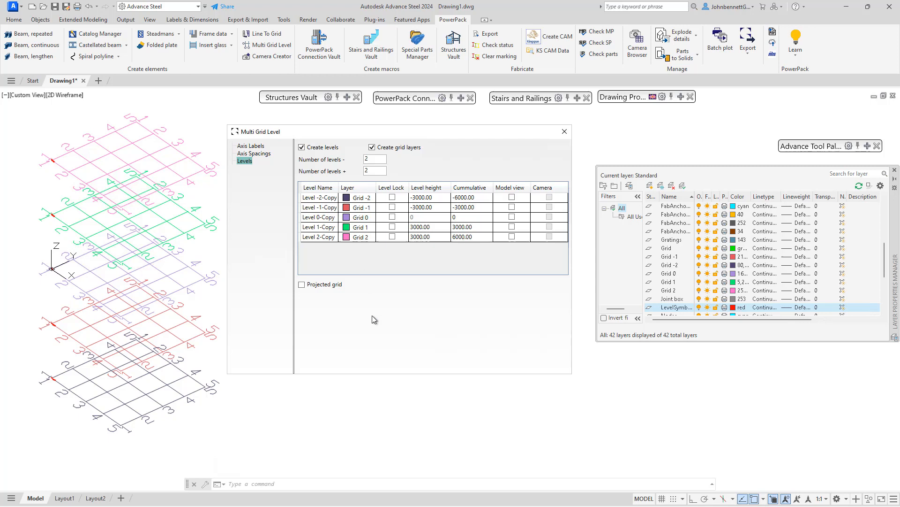
pyautogui.moveTo(372, 323)
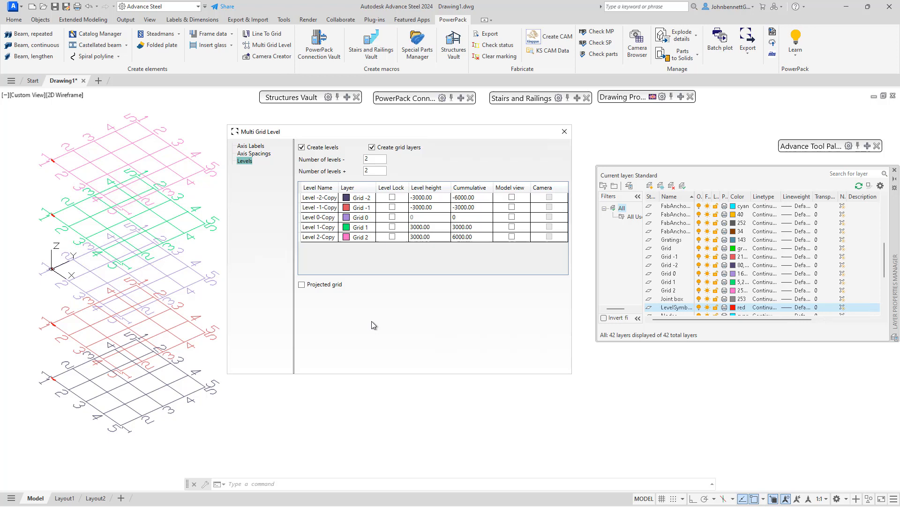
pyautogui.moveTo(374, 332)
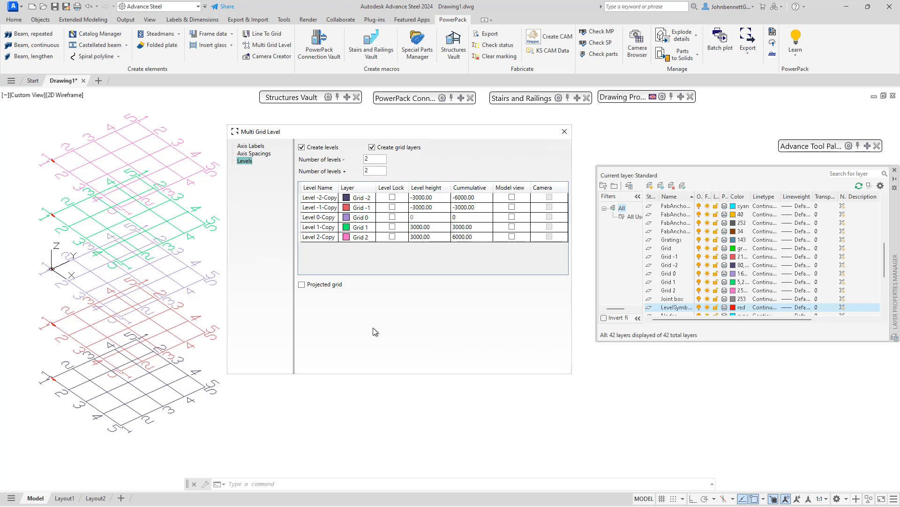
pyautogui.moveTo(374, 282)
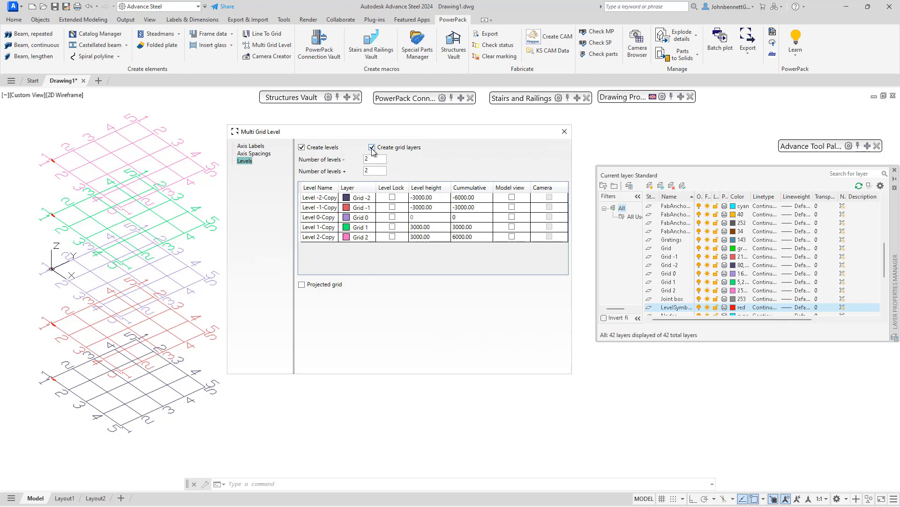
pyautogui.click(372, 147)
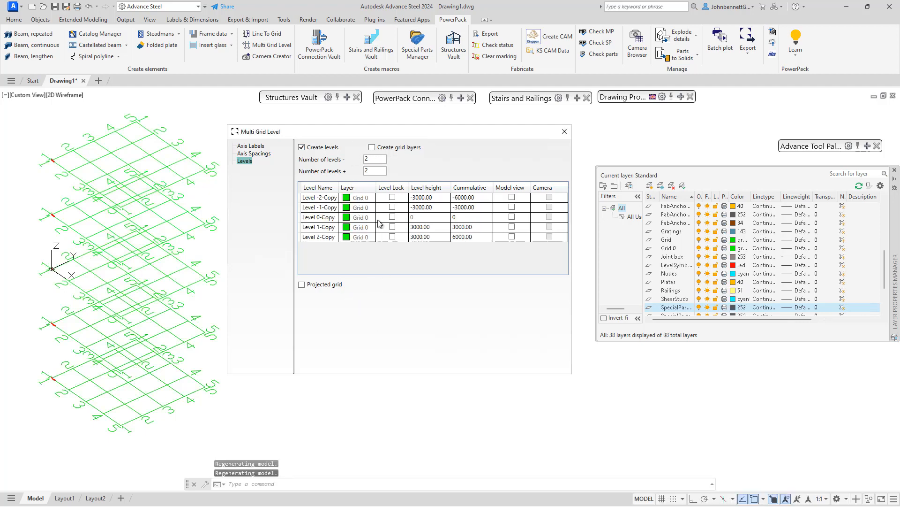
pyautogui.moveTo(329, 296)
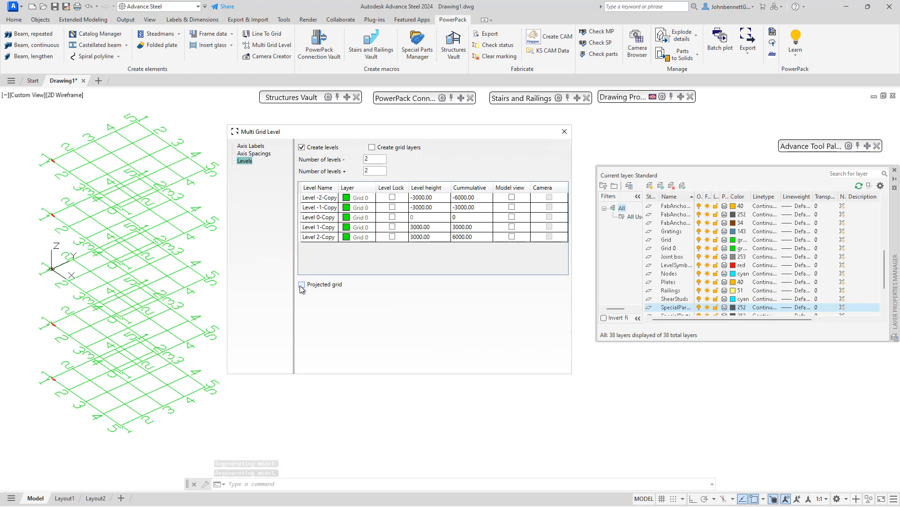
# Step: Enable Projected grid so one grid shows with only level markers above and below
pyautogui.click(301, 284)
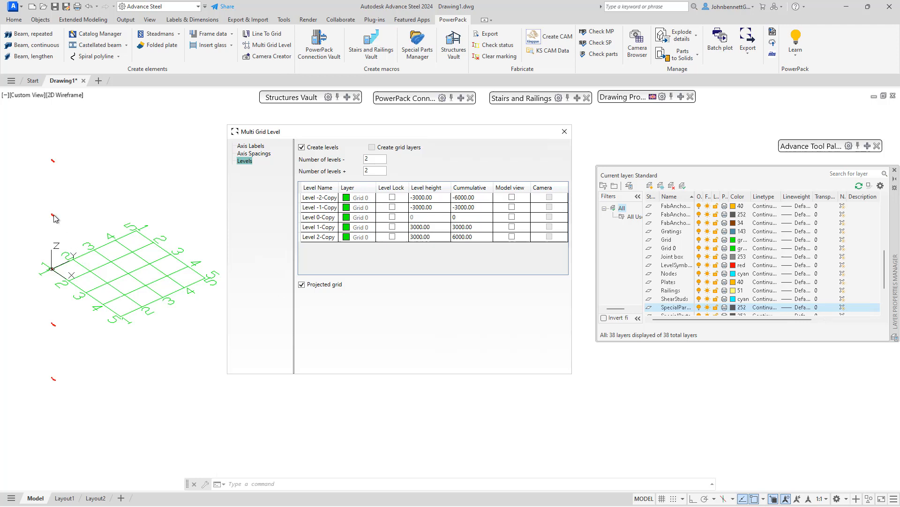
pyautogui.moveTo(214, 248)
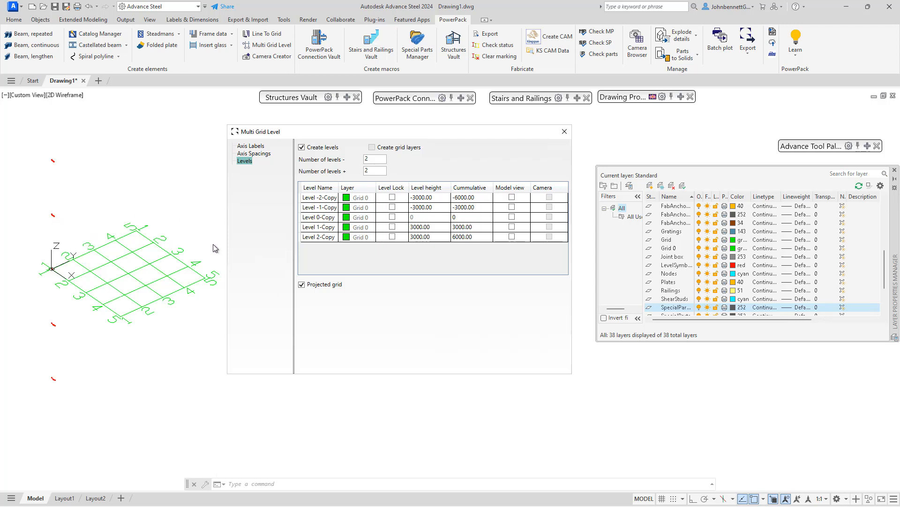
pyautogui.moveTo(96, 252)
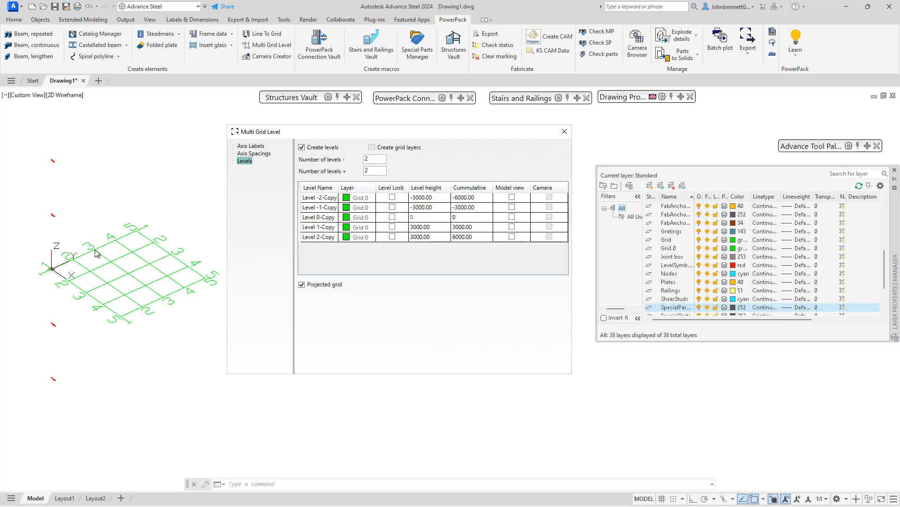
pyautogui.moveTo(414, 158)
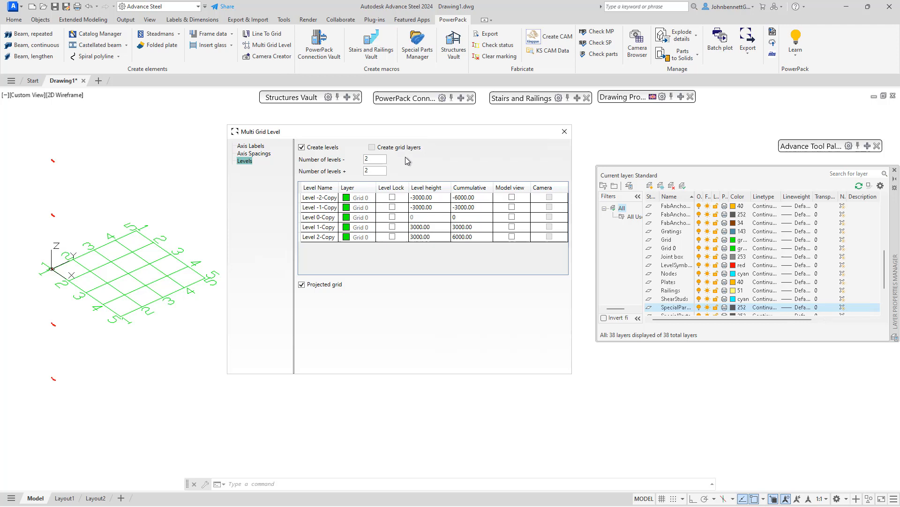
pyautogui.moveTo(122, 231)
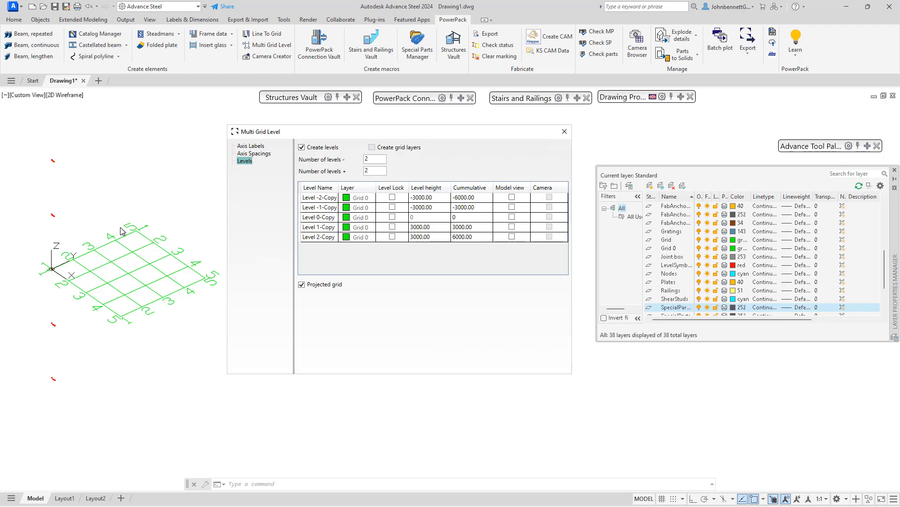
pyautogui.moveTo(479, 240)
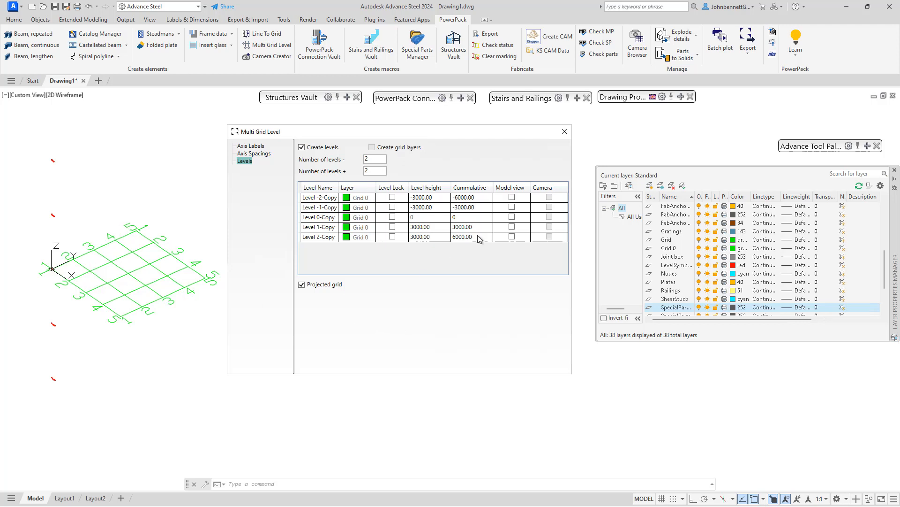
pyautogui.moveTo(383, 337)
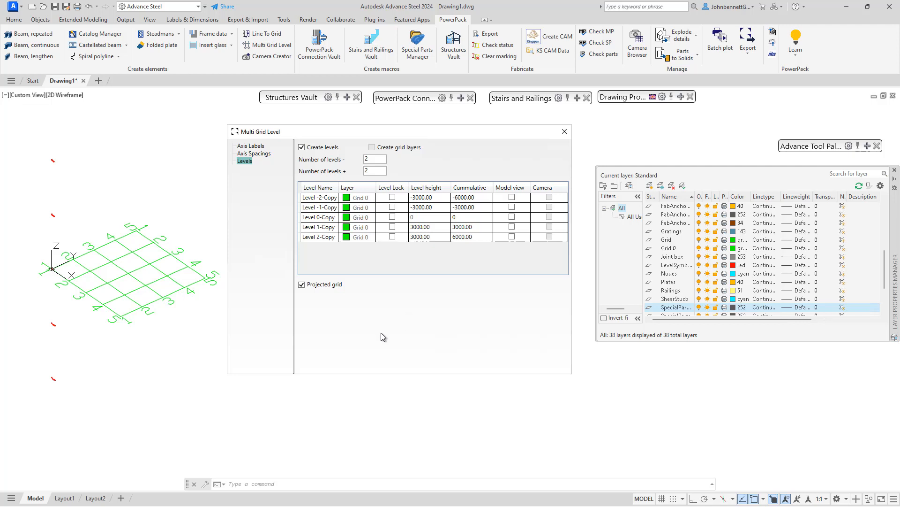